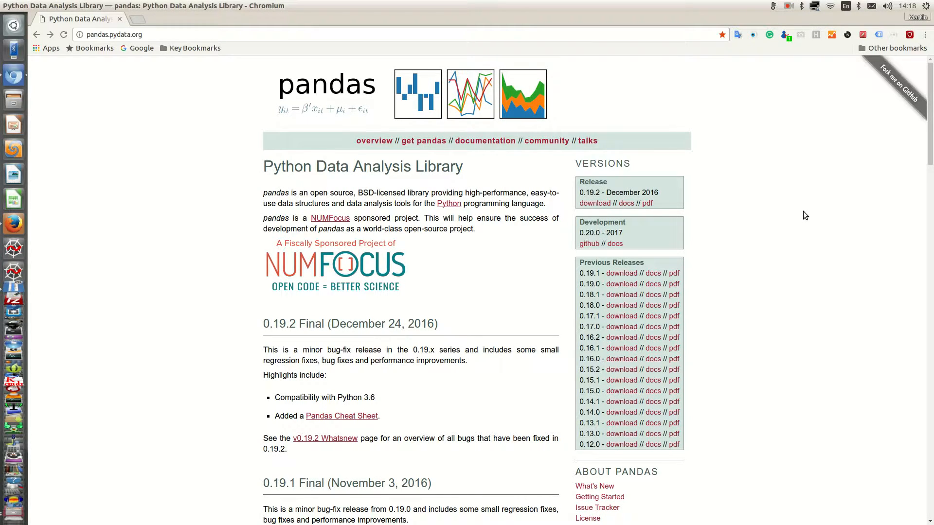
pyautogui.moveTo(802, 215)
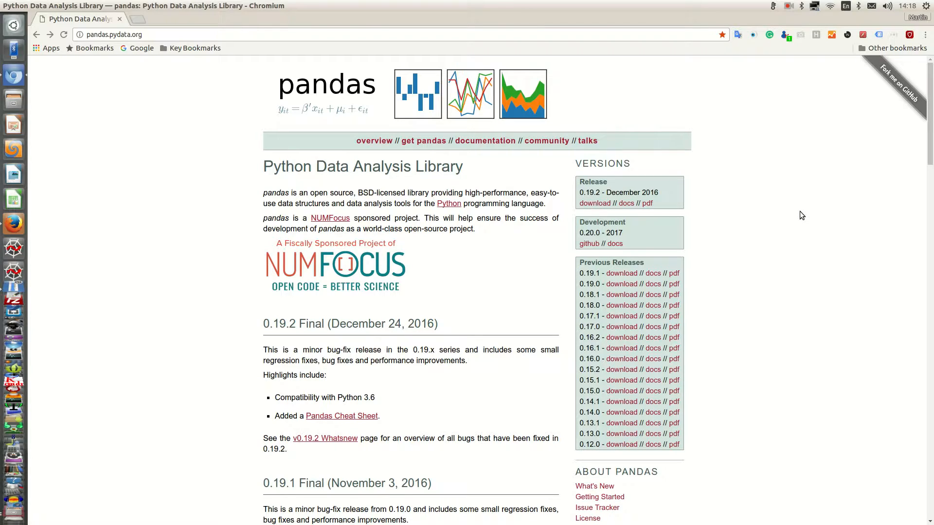
pyautogui.moveTo(805, 216)
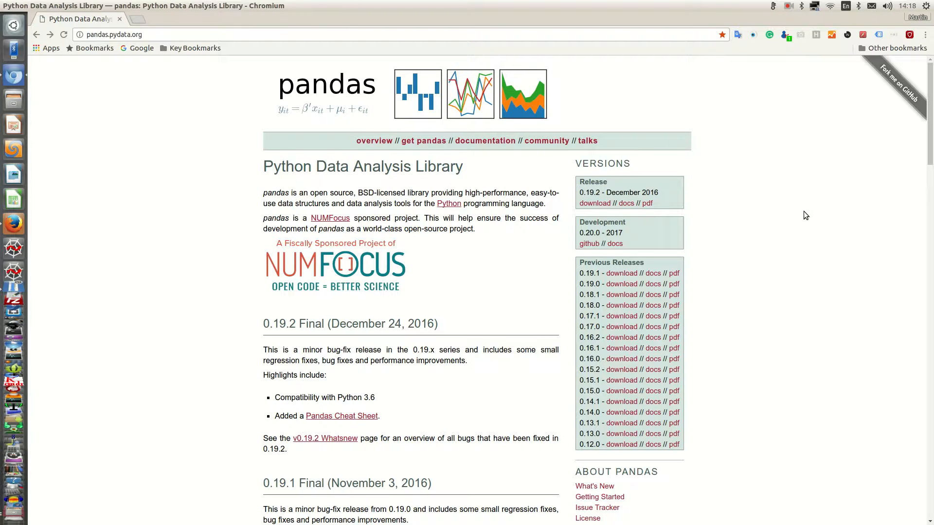
# Scroll the Index sheet and select the first Employed total ; Persons row.
pyautogui.scroll(-3)
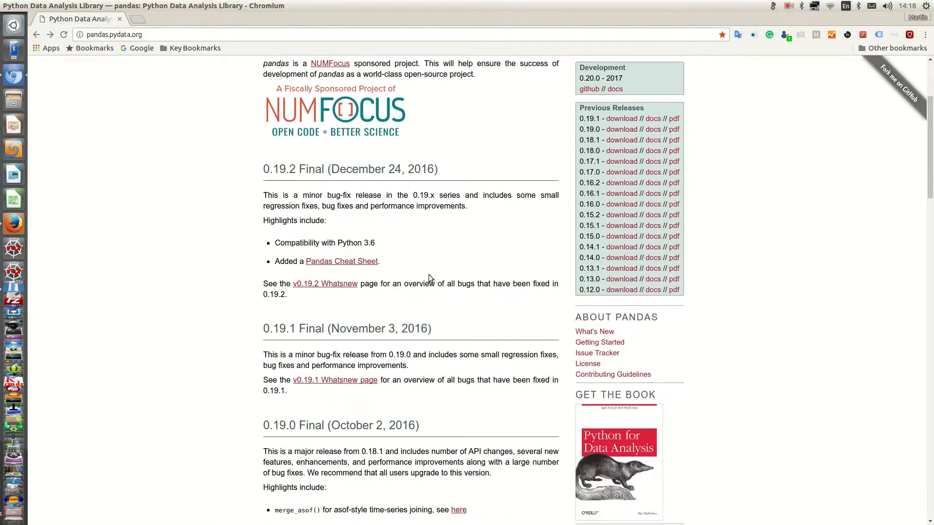
pyautogui.scroll(-3)
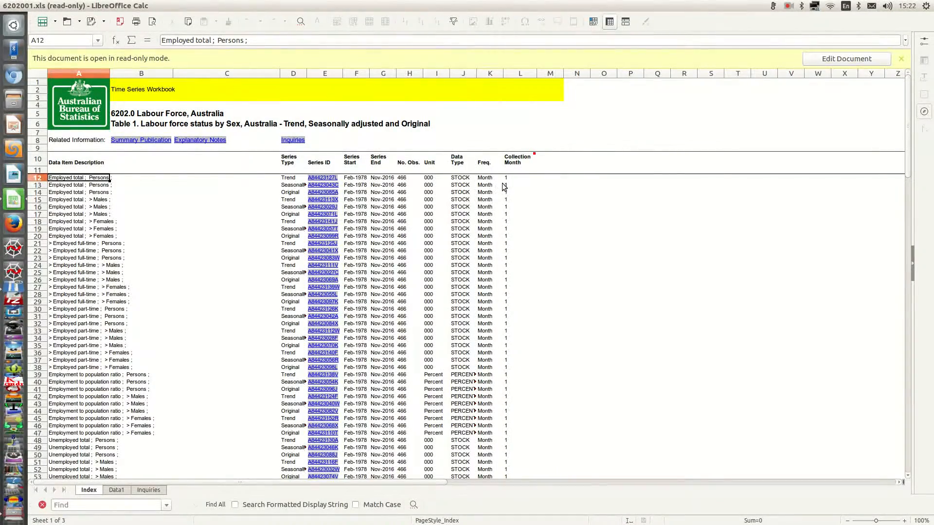
pyautogui.moveTo(67, 112)
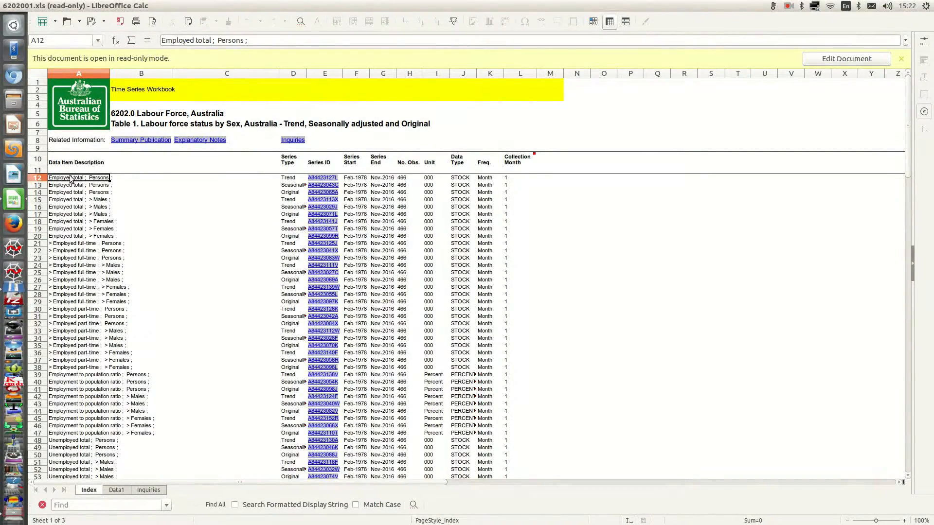
pyautogui.click(37, 177)
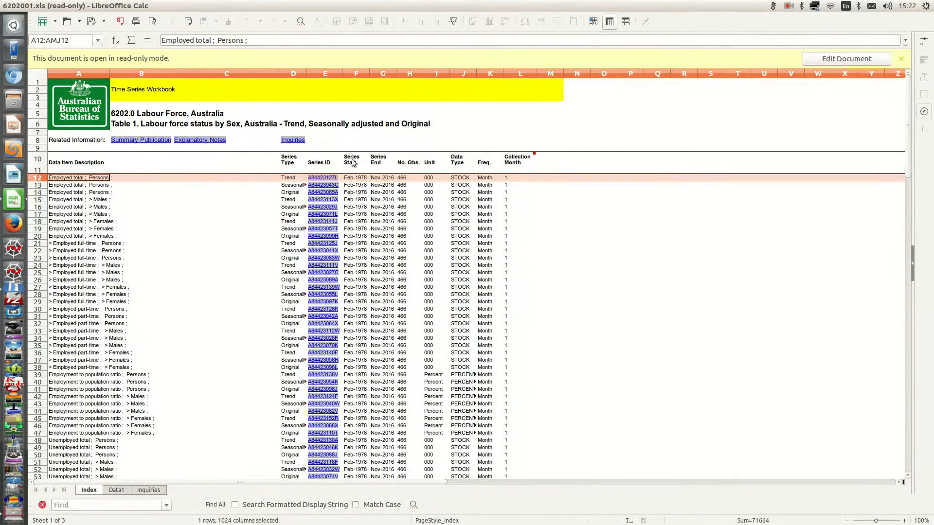
pyautogui.moveTo(371, 185)
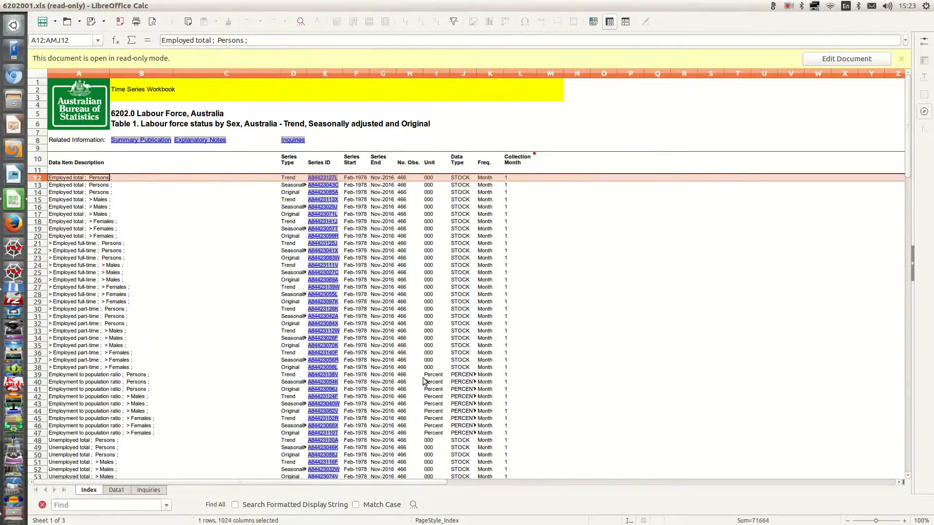
pyautogui.moveTo(439, 353)
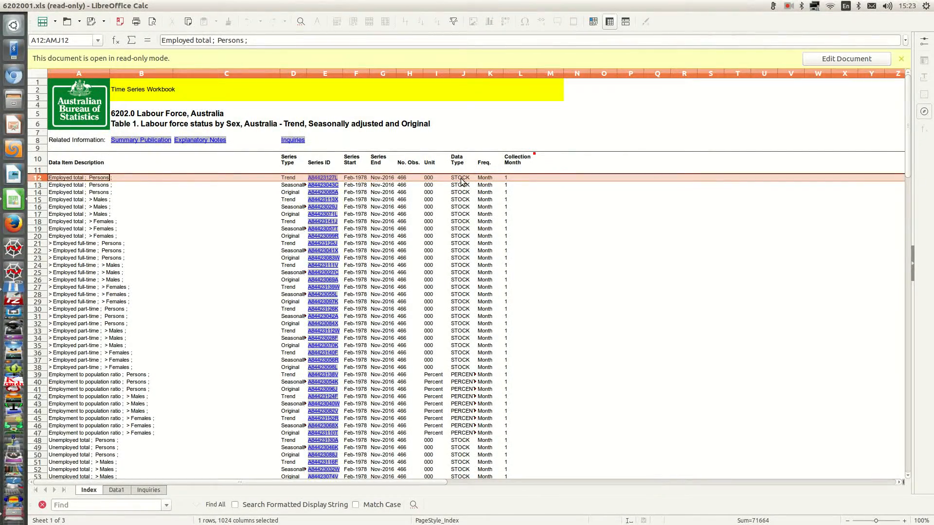
pyautogui.moveTo(570, 198)
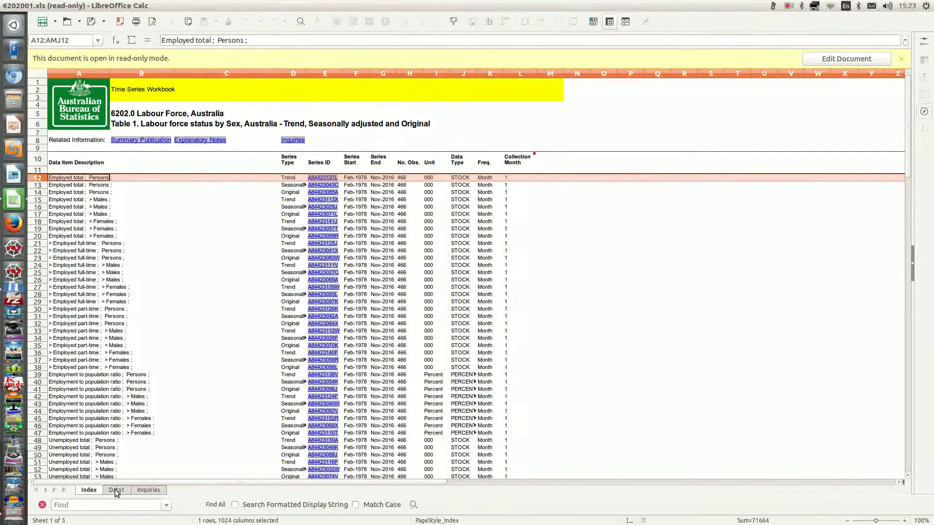
# Show the Data1 sheet of monthly series values and inspect its header rows.
pyautogui.click(115, 489)
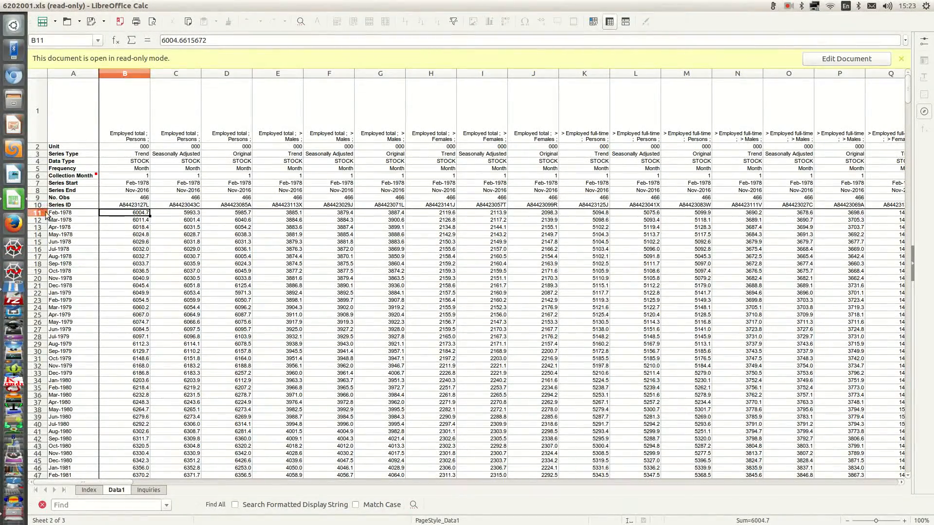
pyautogui.moveTo(121, 142)
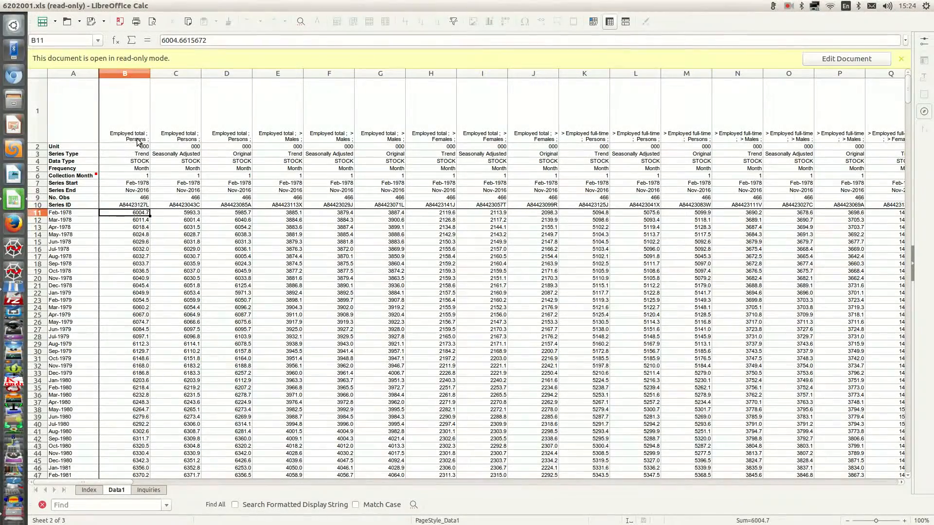
pyautogui.moveTo(143, 154)
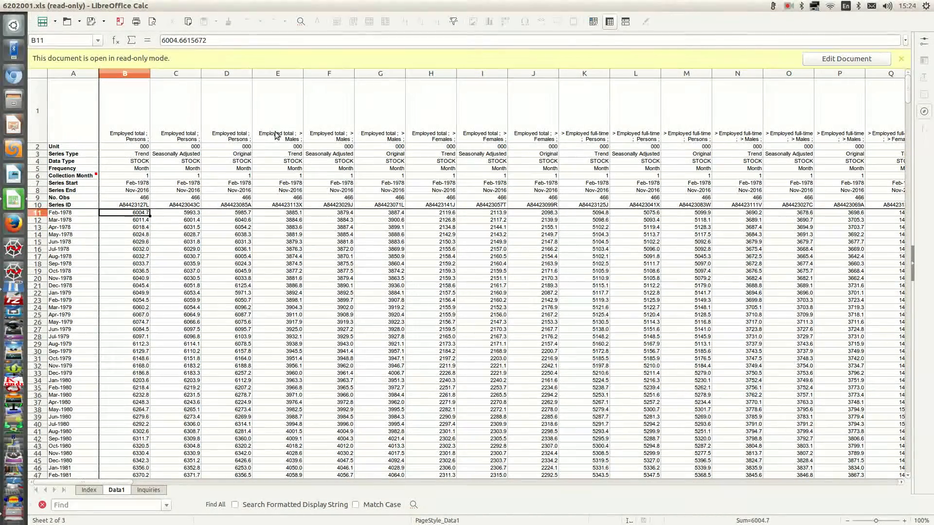
pyautogui.moveTo(245, 124)
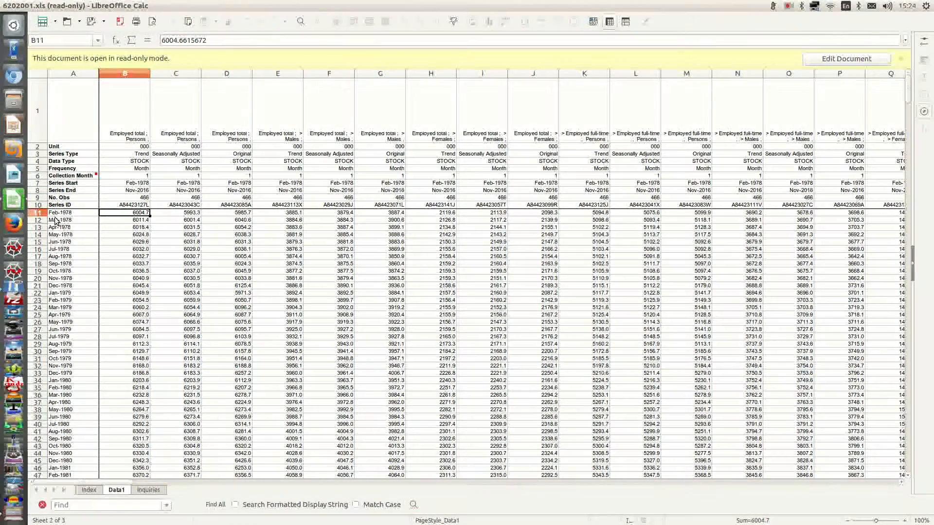
pyautogui.click(37, 213)
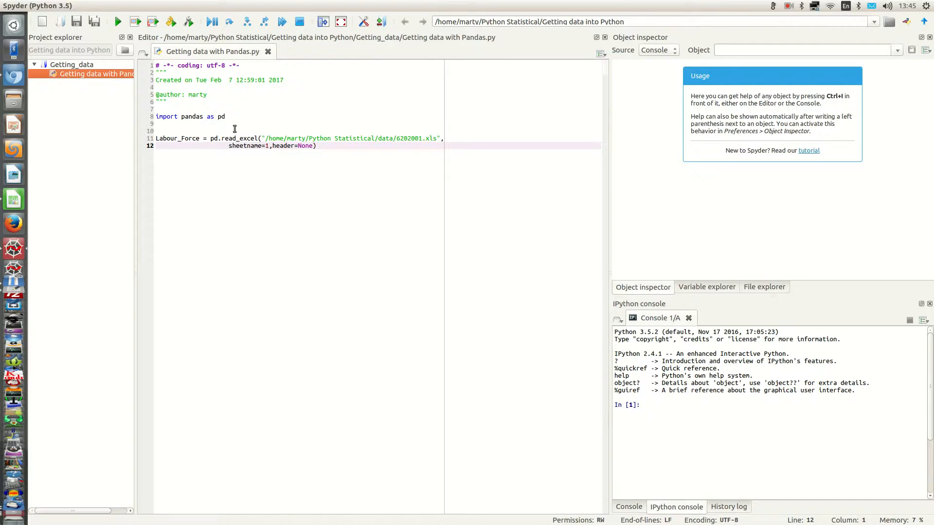
pyautogui.moveTo(238, 126)
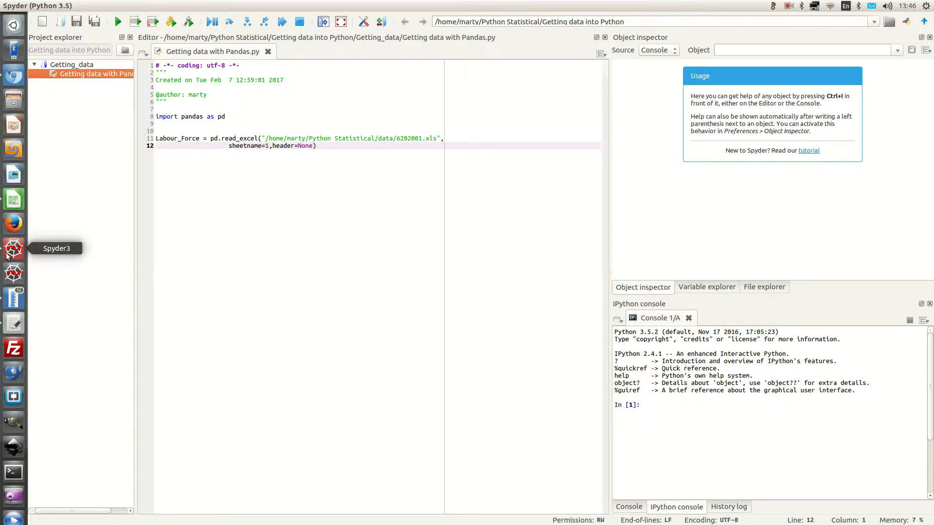
pyautogui.moveTo(12, 199)
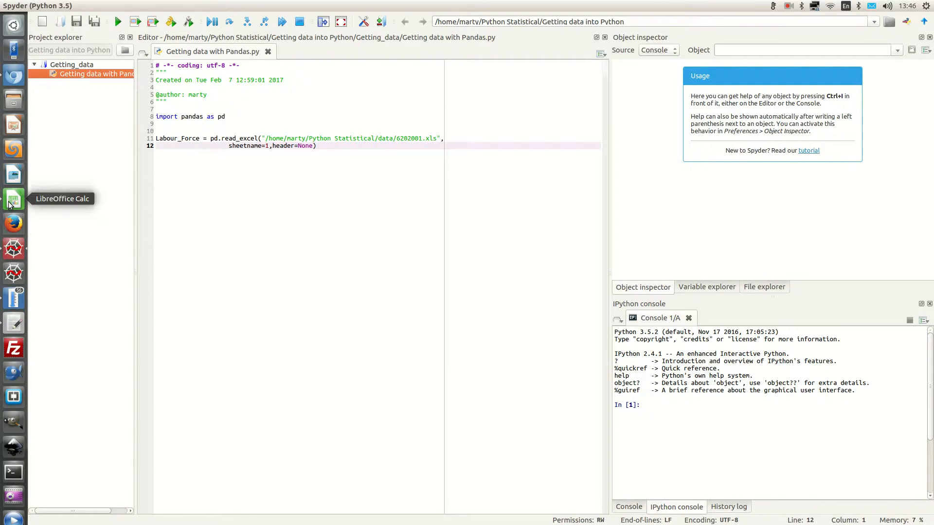
# Review the Index, Data1 and Inquiries sheets in turn, ending back on Data1.
pyautogui.click(13, 198)
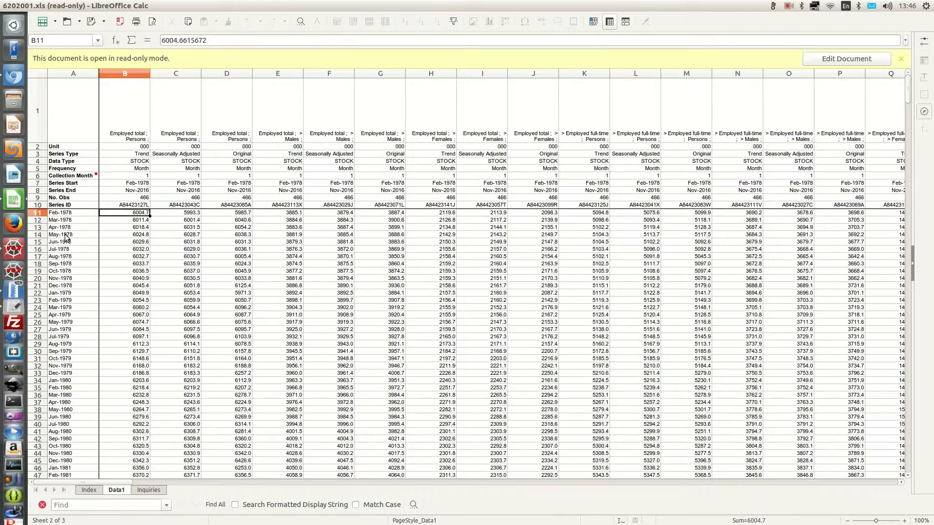
pyautogui.click(88, 489)
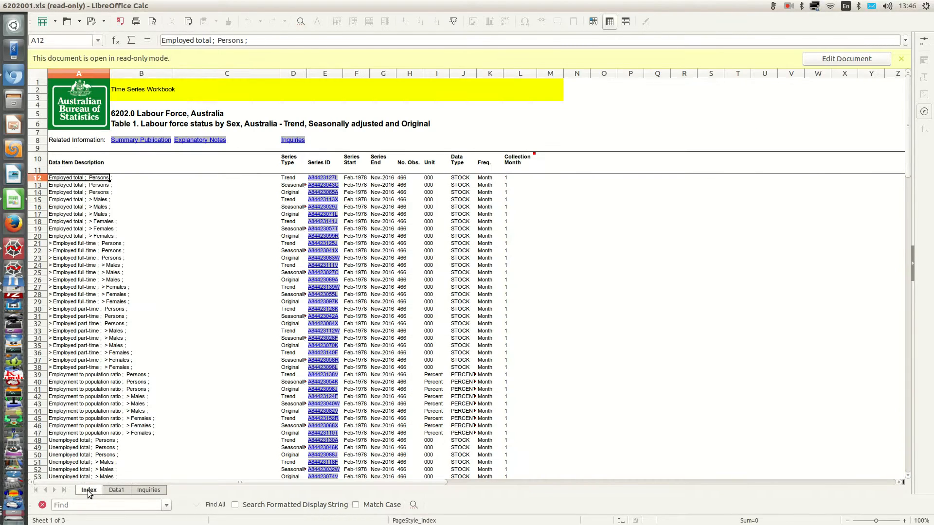
pyautogui.click(115, 489)
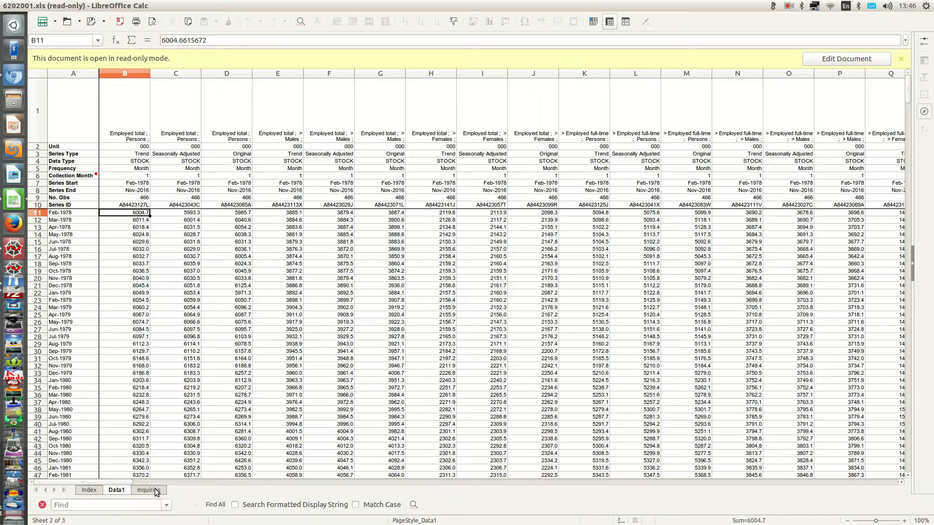
pyautogui.click(148, 489)
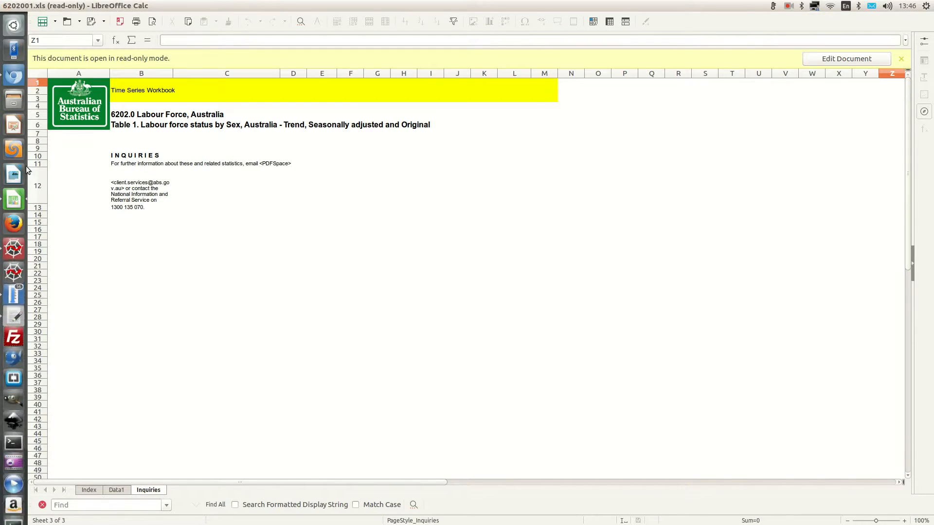
pyautogui.click(116, 489)
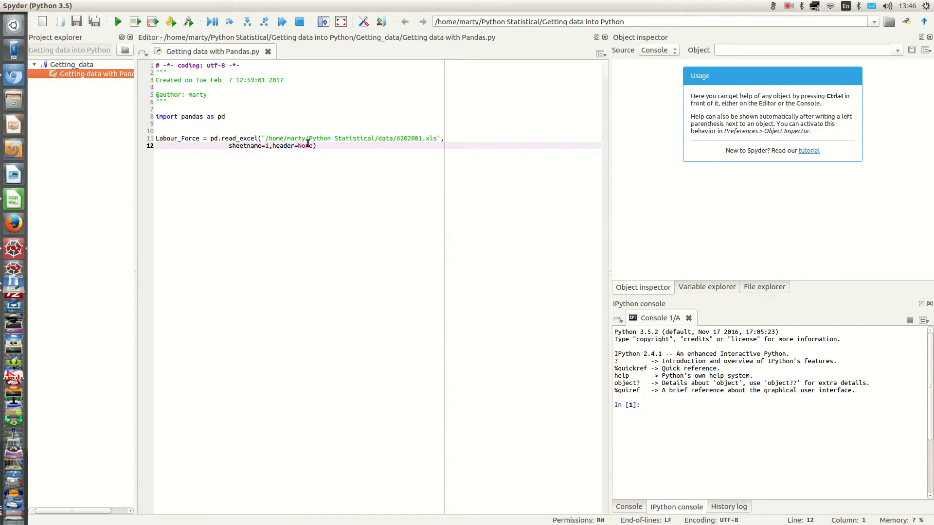
pyautogui.moveTo(13, 248)
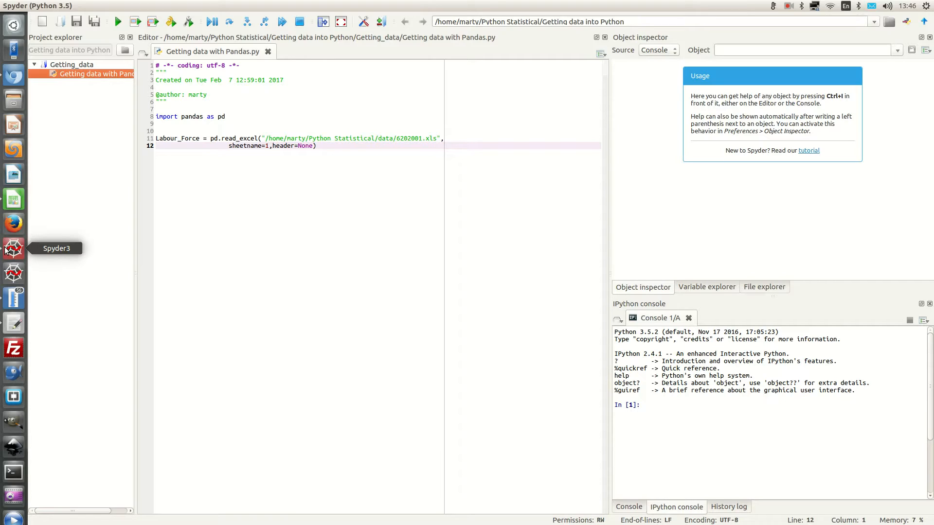
pyautogui.moveTo(15, 236)
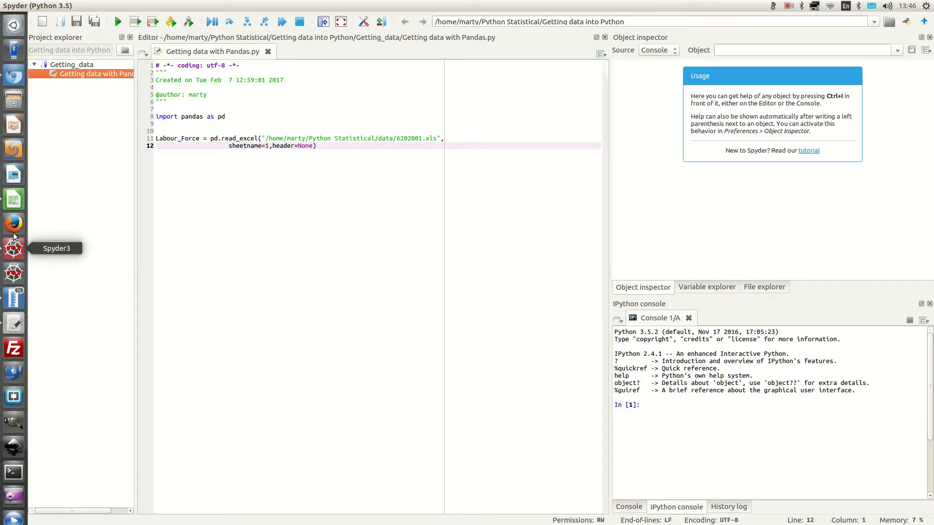
pyautogui.moveTo(12, 199)
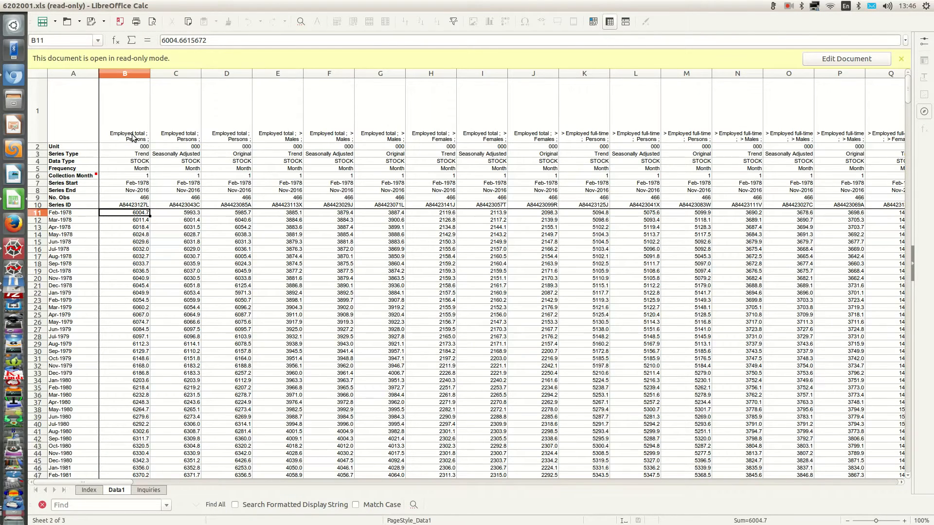
pyautogui.moveTo(153, 147)
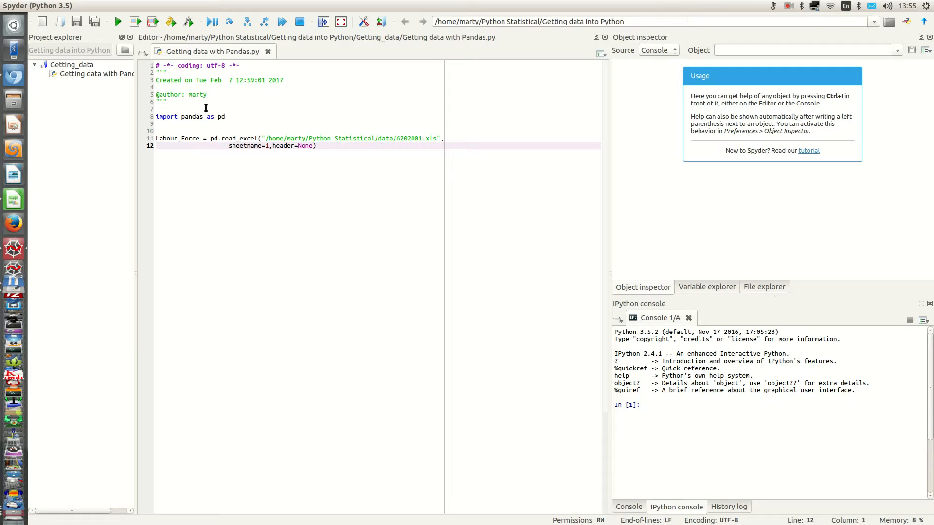
pyautogui.moveTo(163, 99)
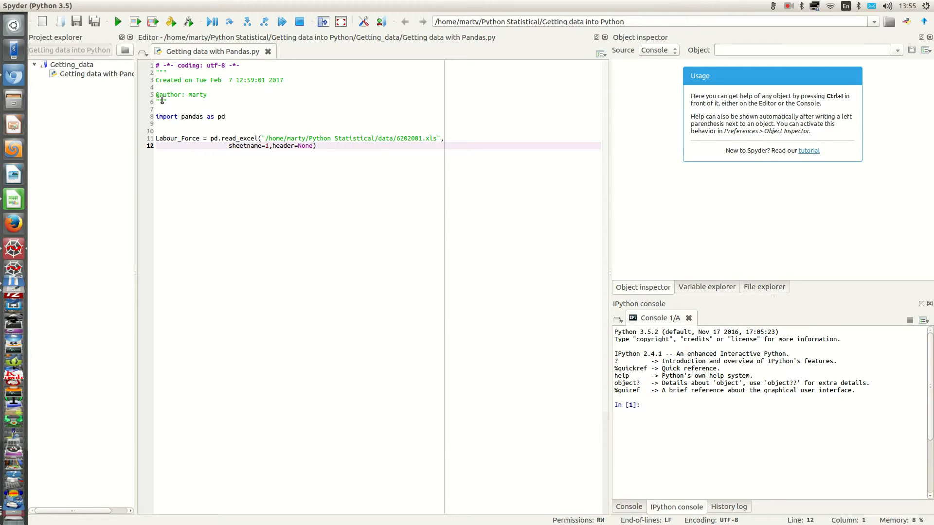
pyautogui.moveTo(118, 21)
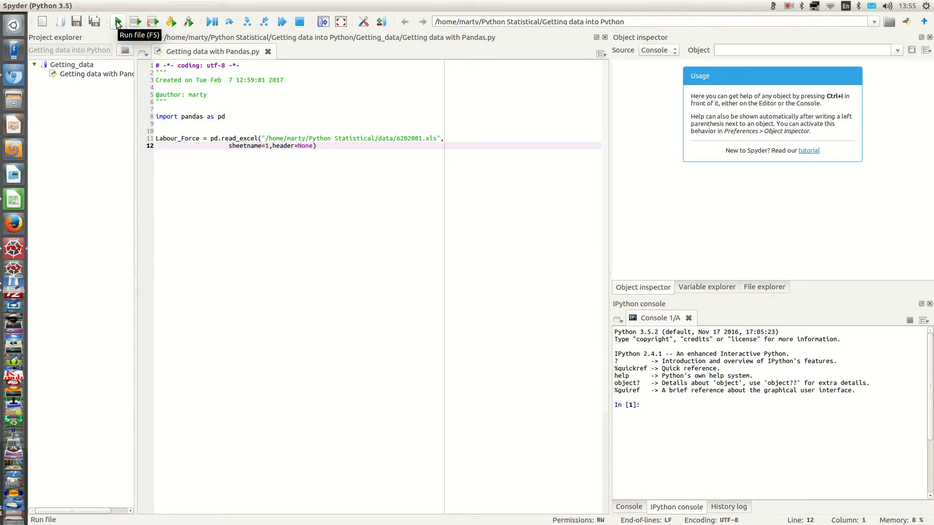
# Run the whole read_excel script in the IPython console.
pyautogui.click(118, 22)
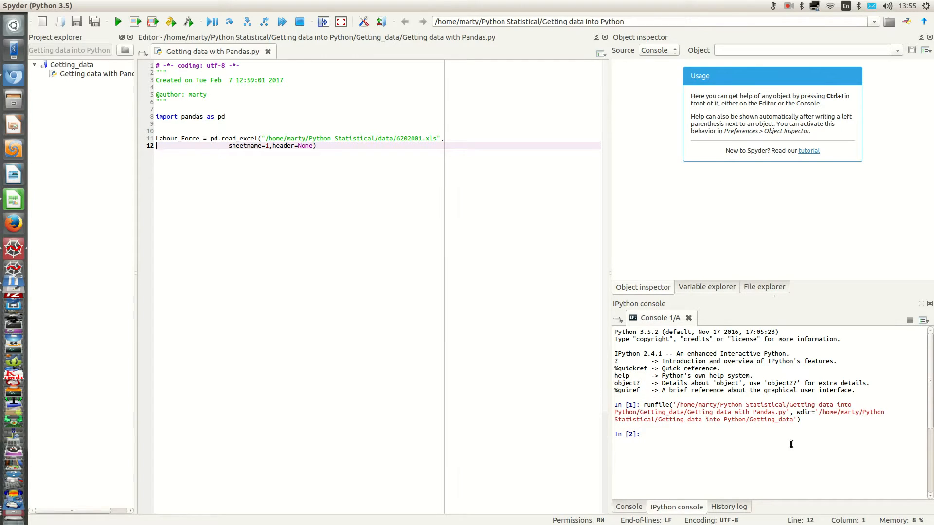
pyautogui.moveTo(617, 420)
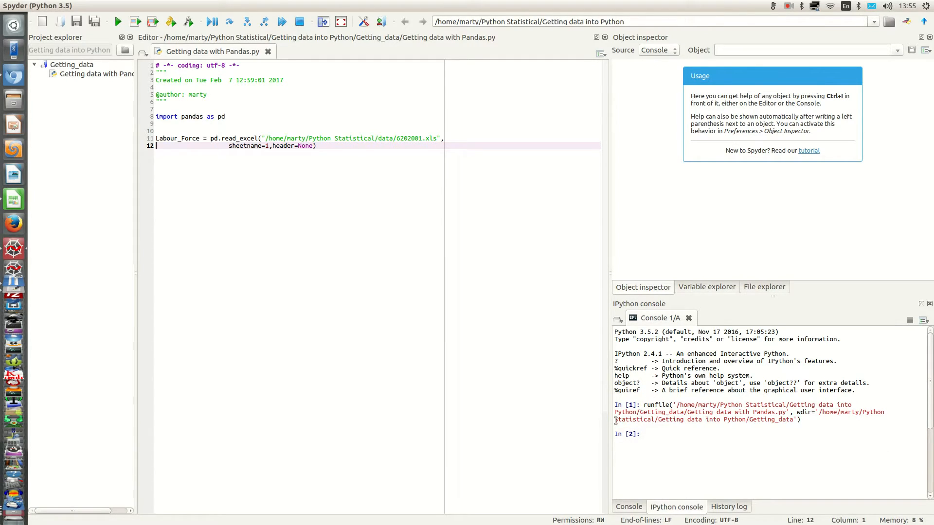
pyautogui.moveTo(636, 440)
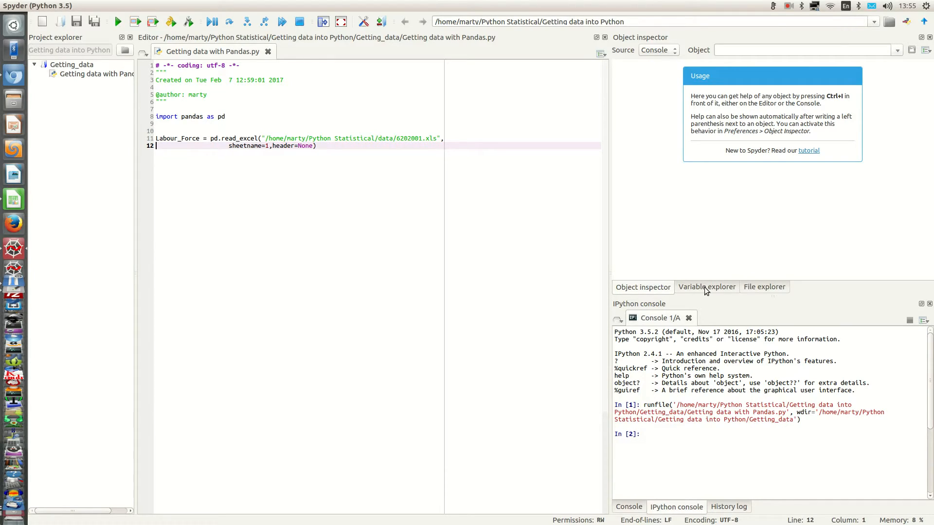
# Show the Variable explorer and view the Labour_Force DataFrame (476×115).
pyautogui.click(707, 287)
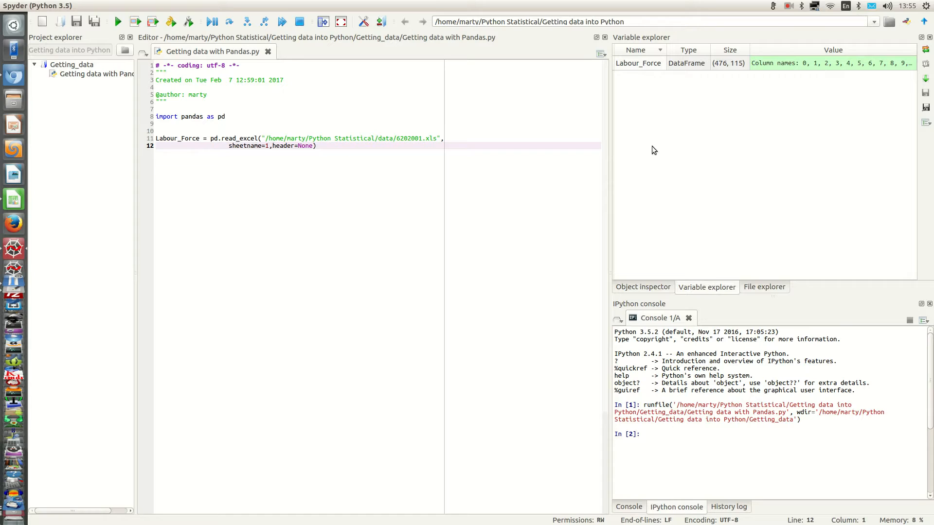
pyautogui.doubleClick(638, 63)
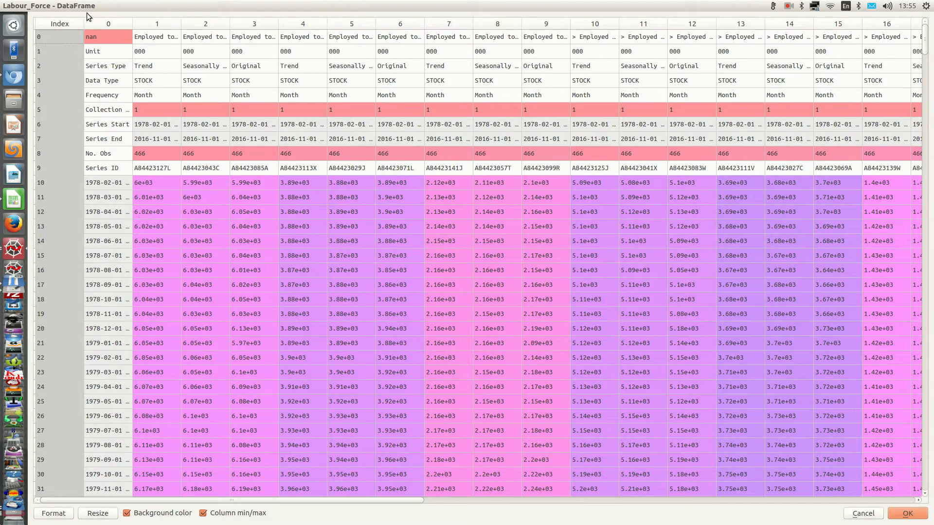
pyautogui.moveTo(182, 24)
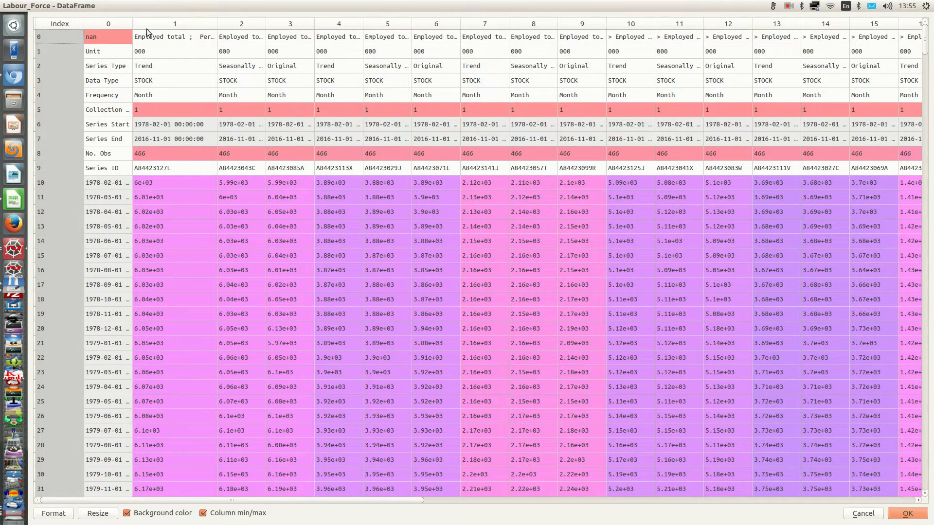
pyautogui.moveTo(178, 168)
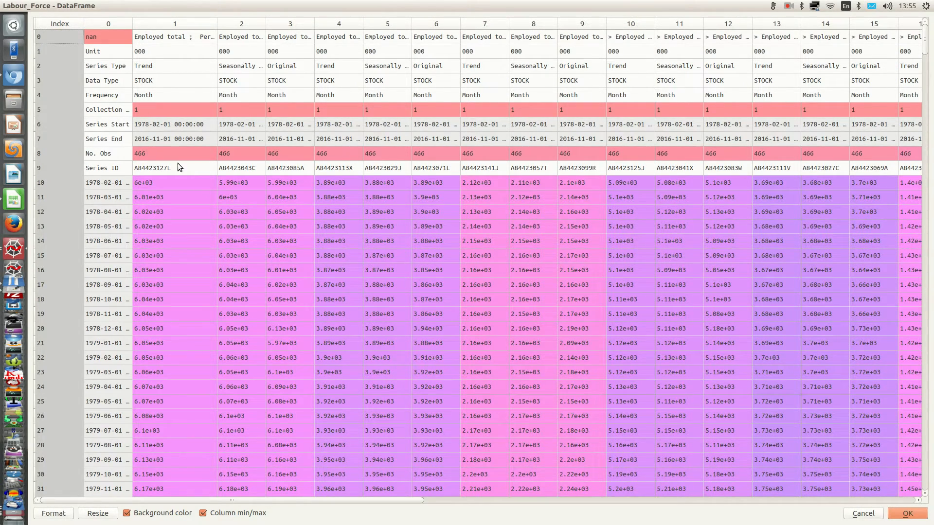